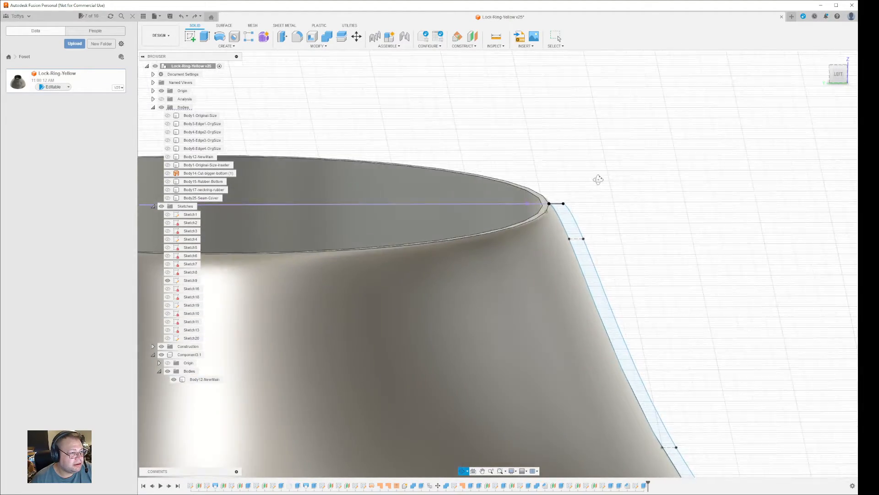
Start a Patch surface on the Lock-Ring-Yellow model using the sketch's side-profile region
click(204, 379)
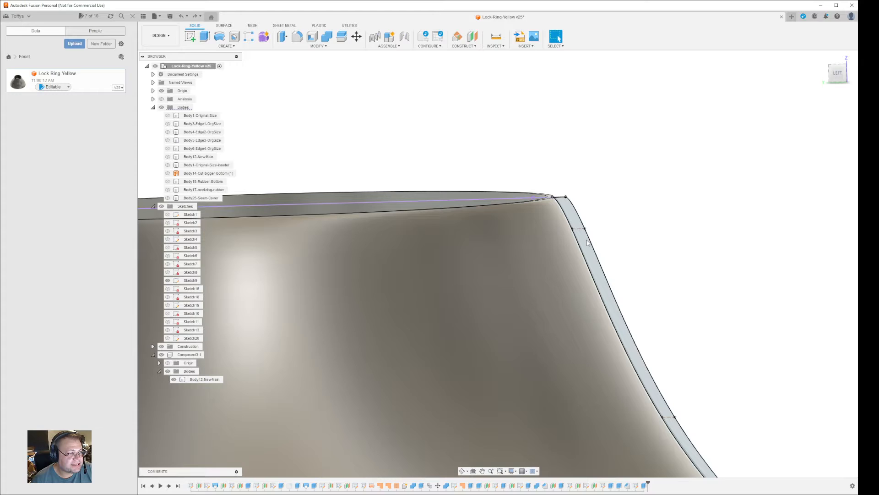
click(190, 279)
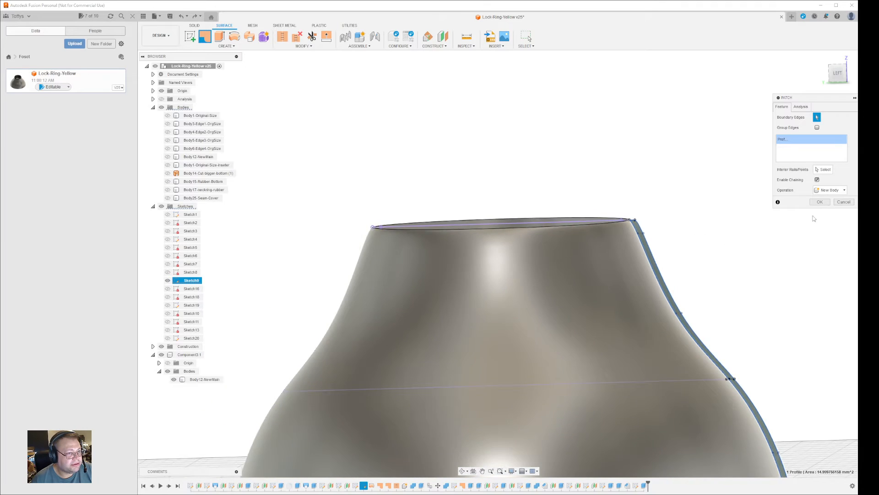
Confirm the profile patch, then revolve the side profile 360° around the centre axis as a surface
click(819, 202)
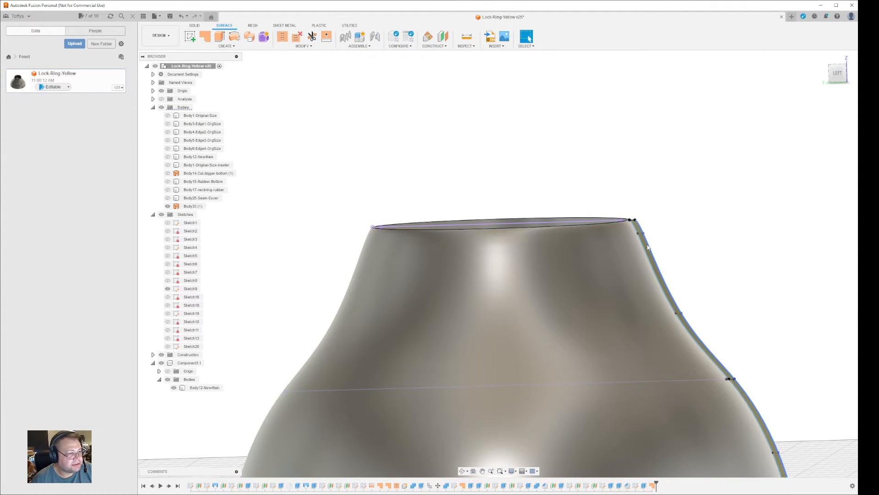
click(190, 288)
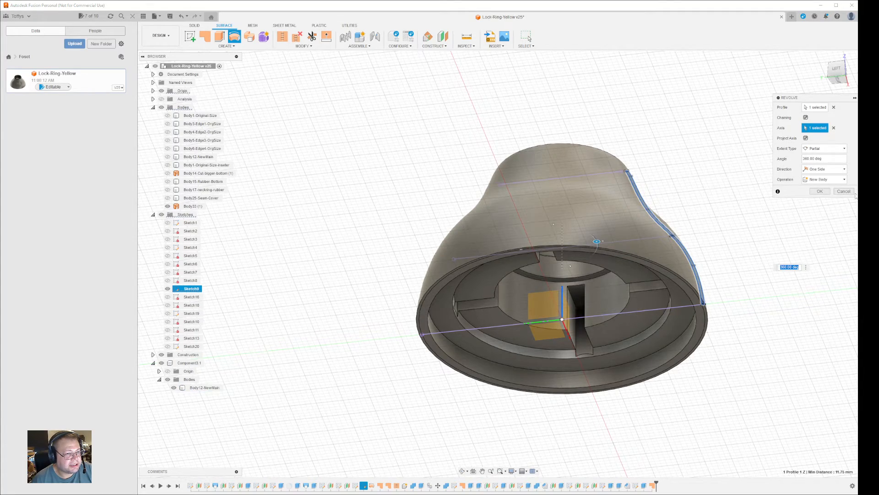
click(819, 191)
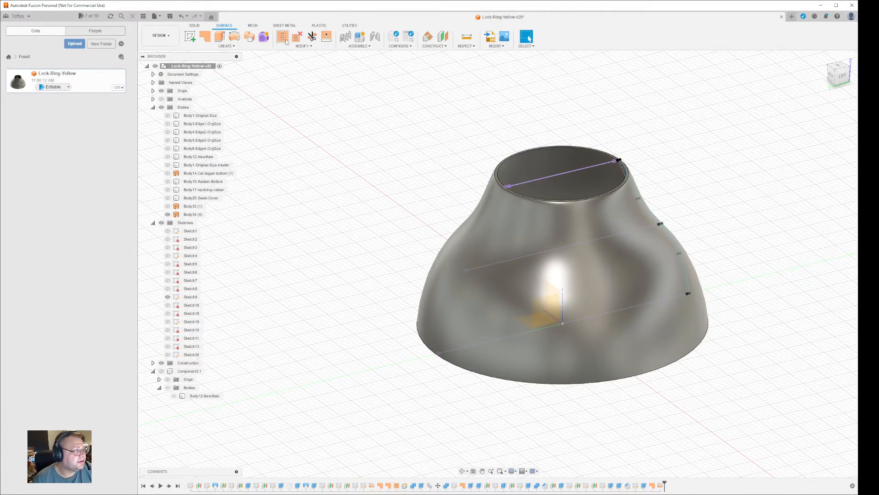
click(282, 36)
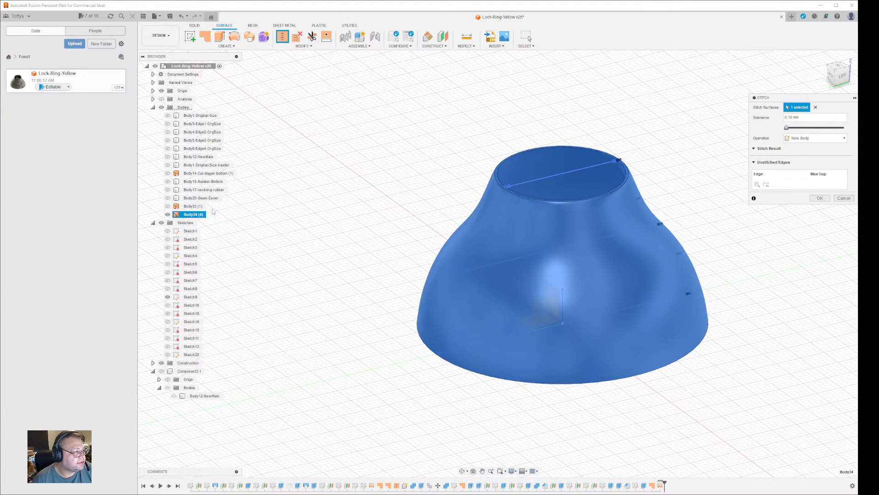
click(193, 205)
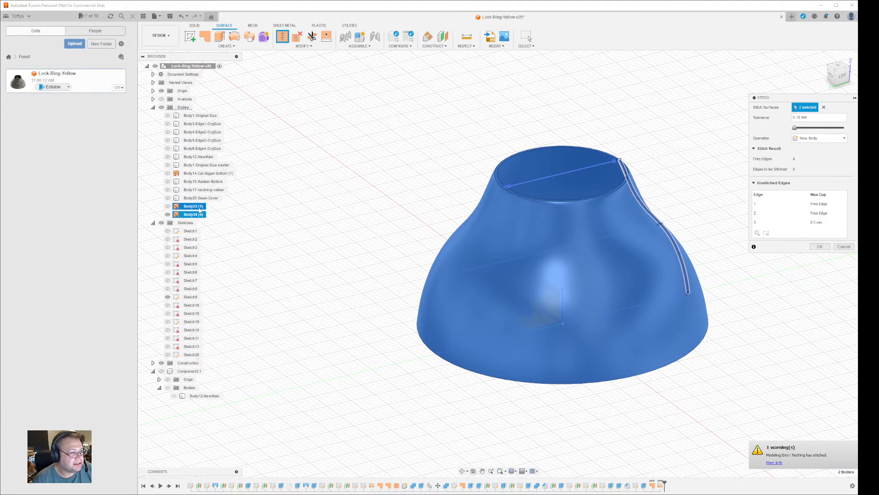
click(193, 205)
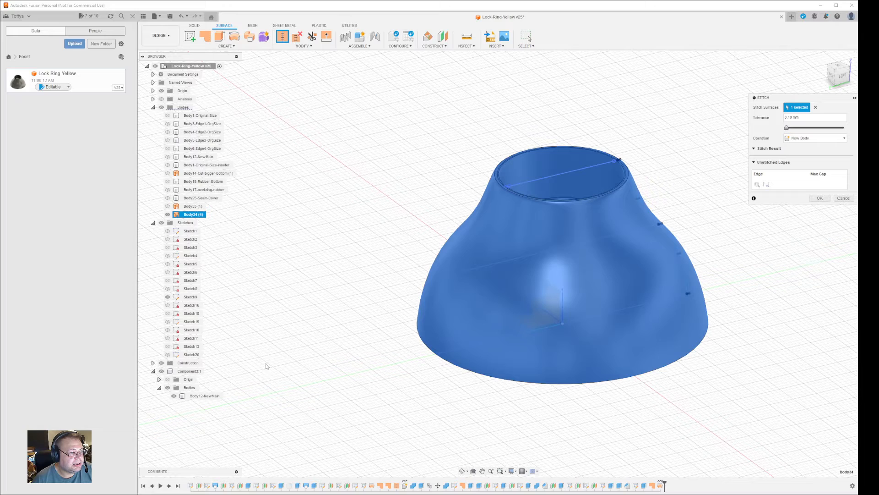
click(819, 197)
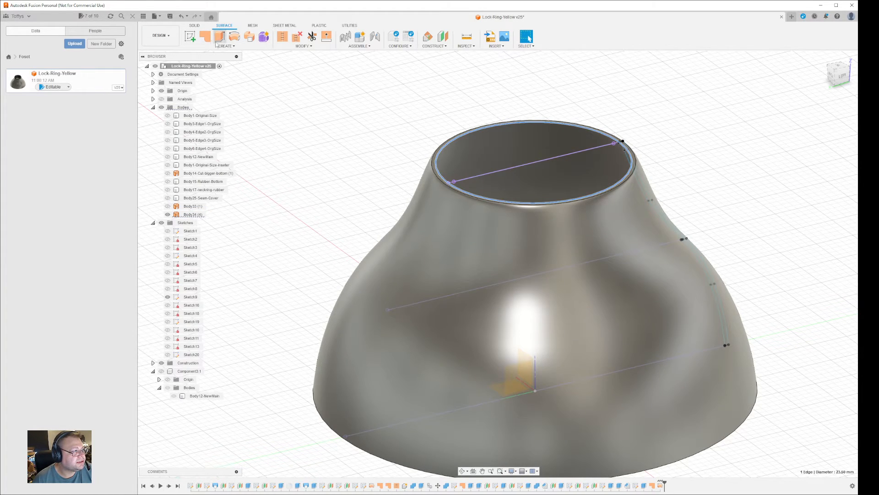
Patch the top and bottom circular edges, then attempt stitching the three surfaces, which fails
click(205, 35)
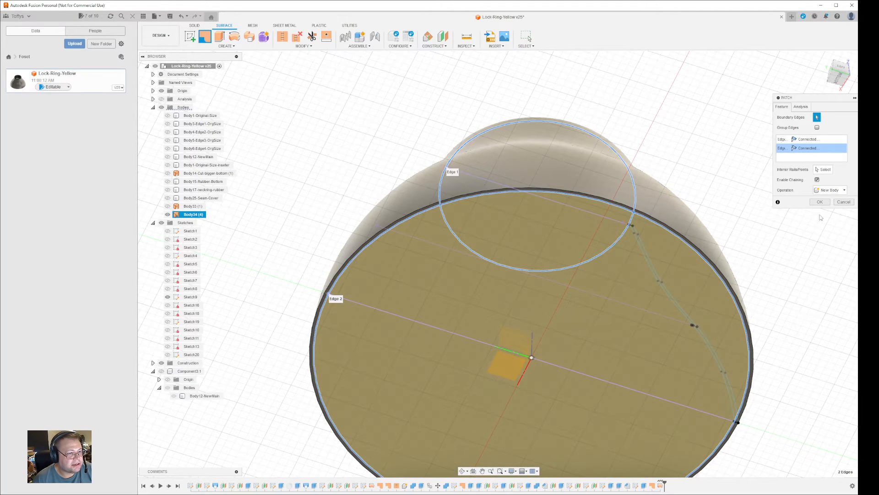
click(819, 201)
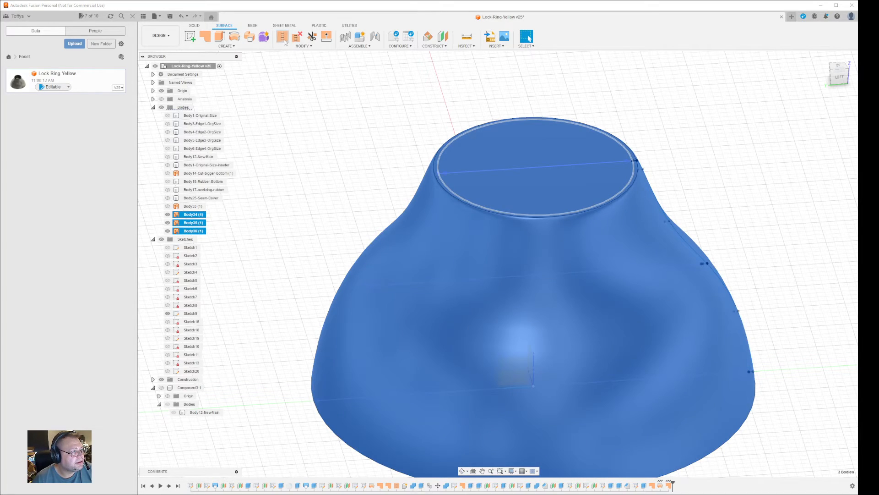
click(282, 36)
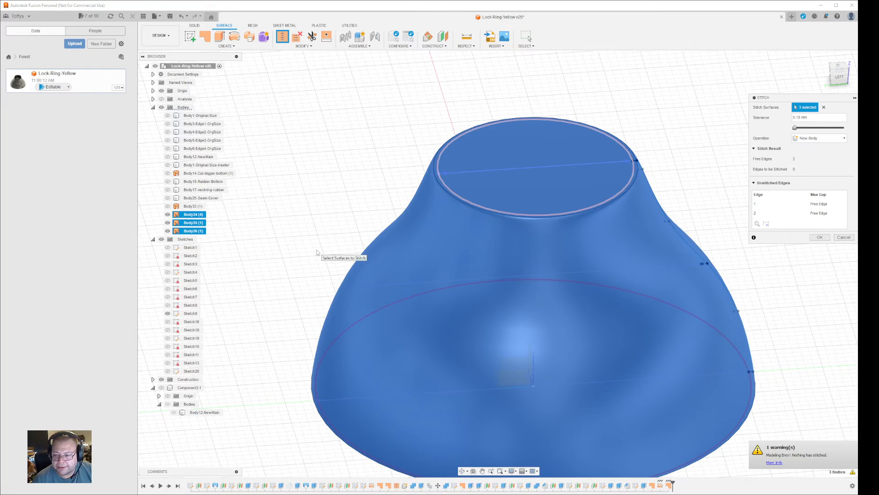
mouse_move(355, 155)
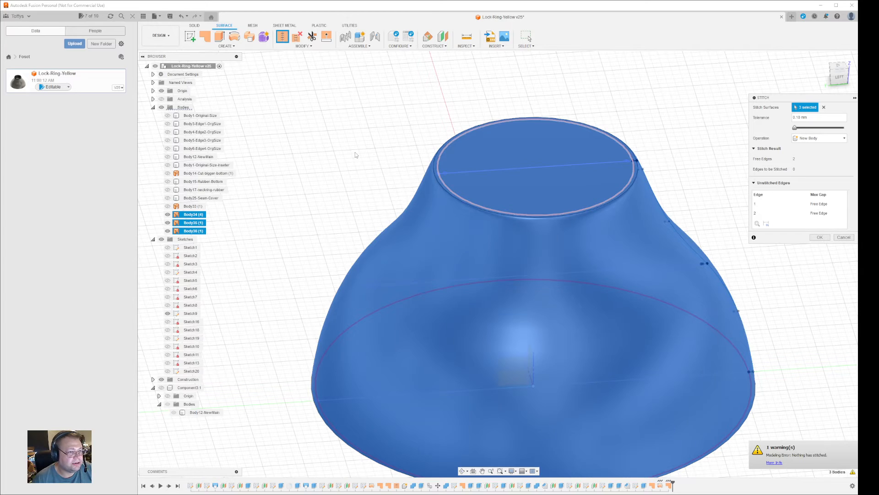
click(820, 237)
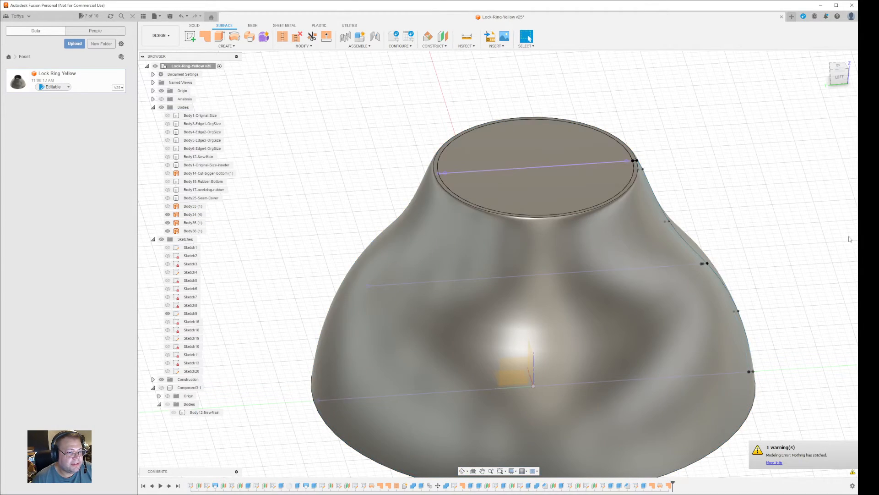
Roll back to remove the patch and revolve surfaces, then start a solid revolve of the side profile
click(193, 230)
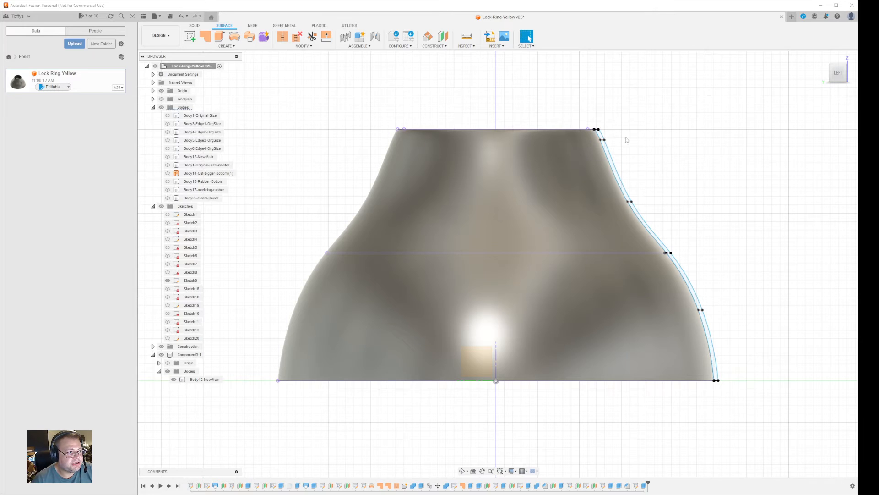
click(190, 280)
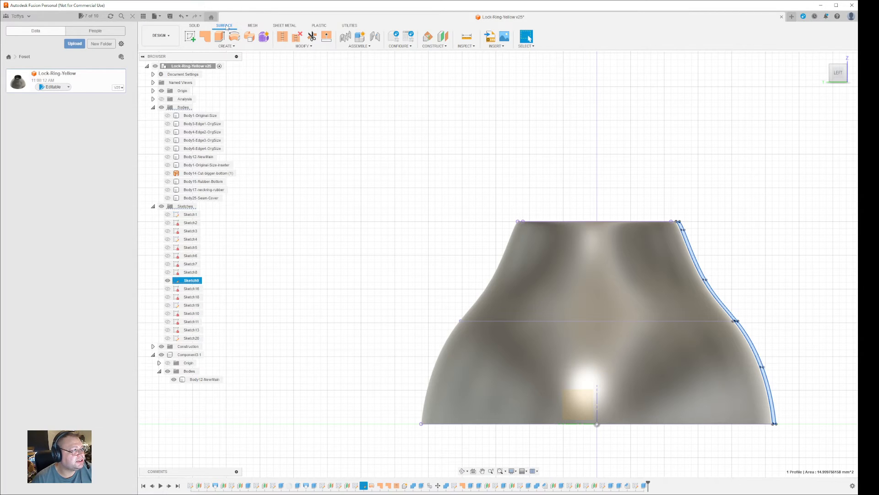
click(194, 25)
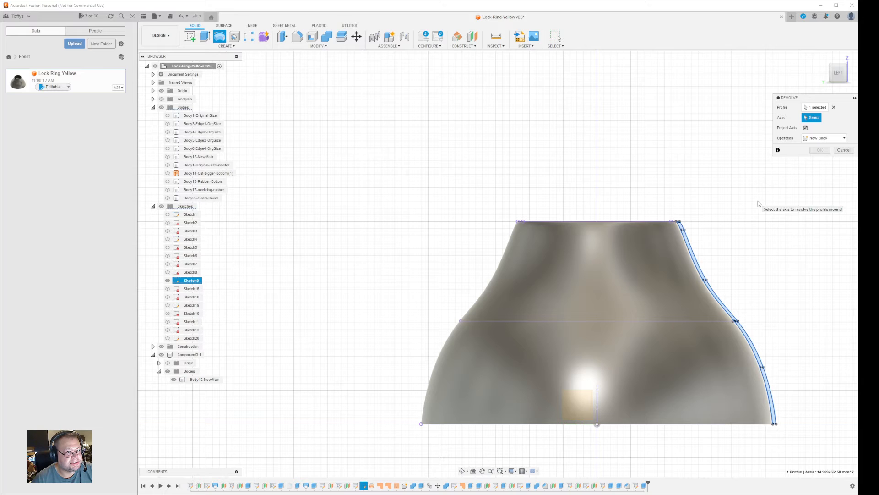
mouse_move(677, 212)
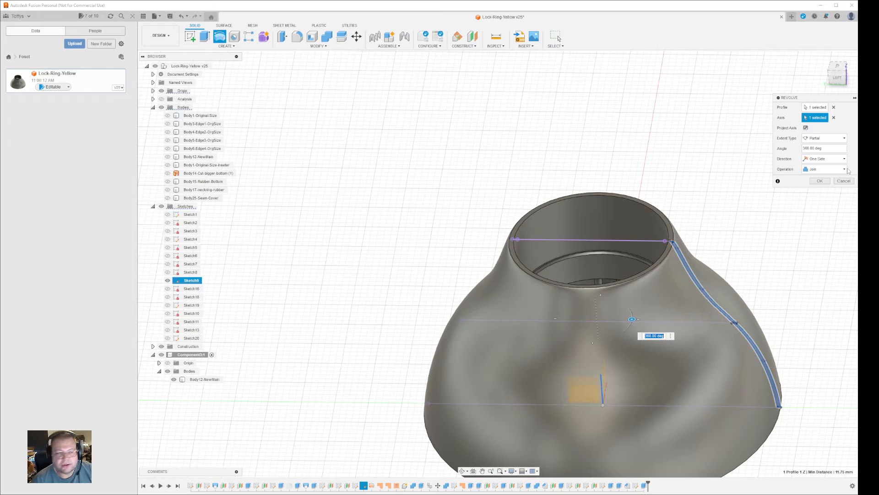
Set the 360° revolve's operation to Join and confirm it
click(844, 169)
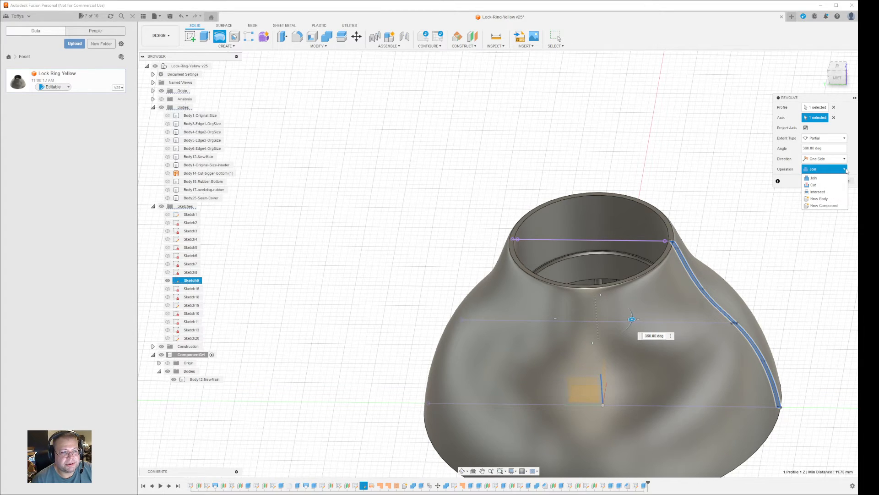
click(812, 178)
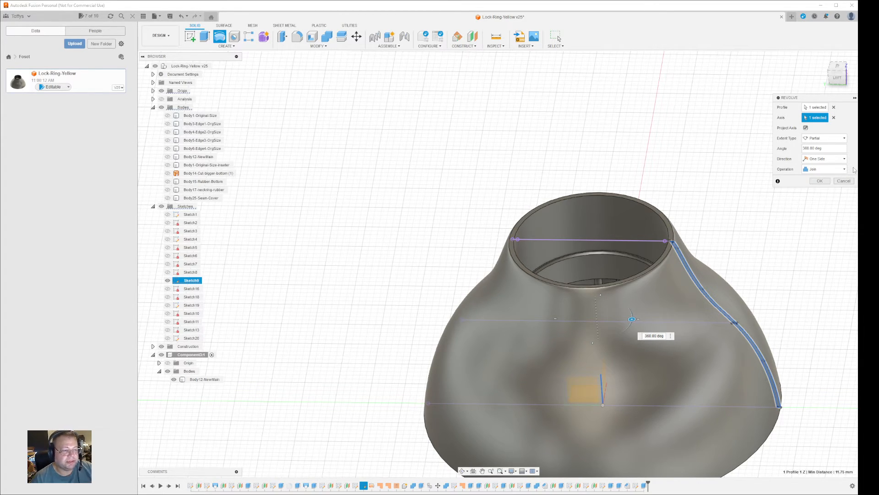
click(819, 181)
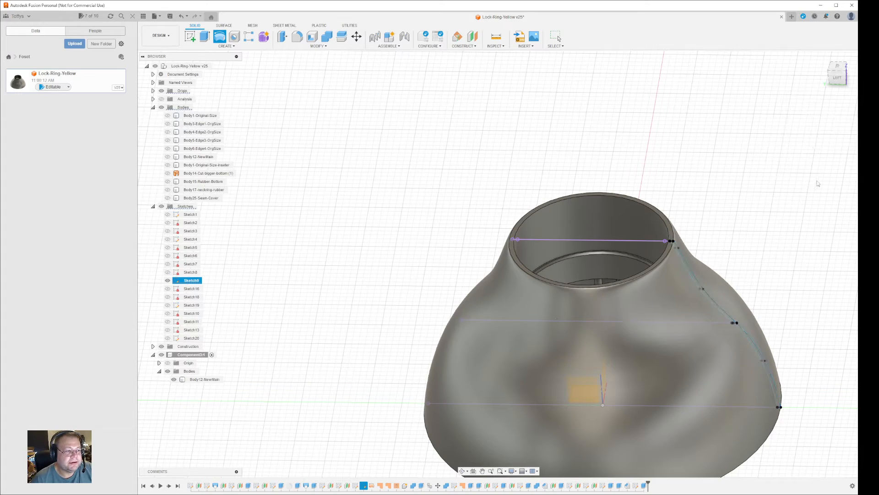
Hide Sketch9 so only the solid lock-ring body shows
click(432, 247)
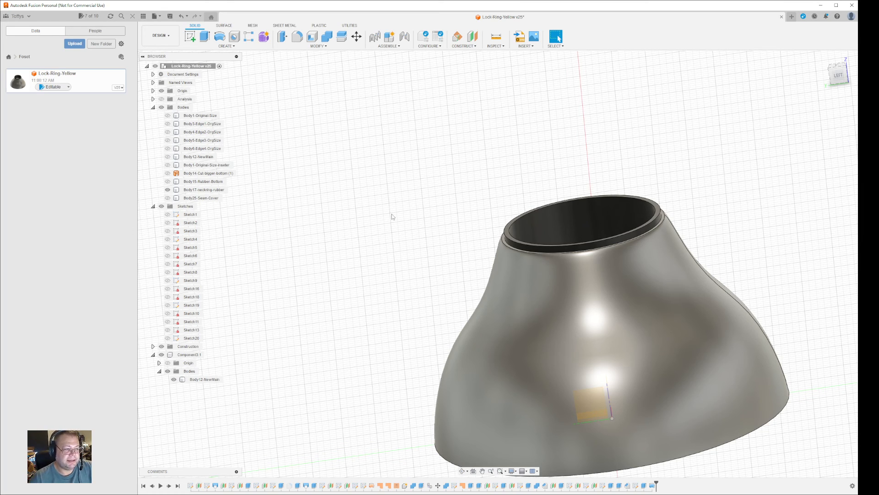
mouse_move(438, 230)
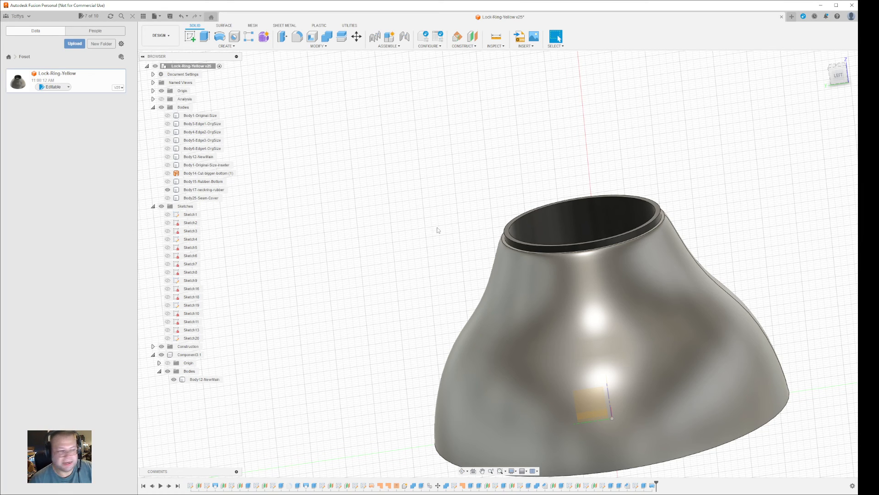